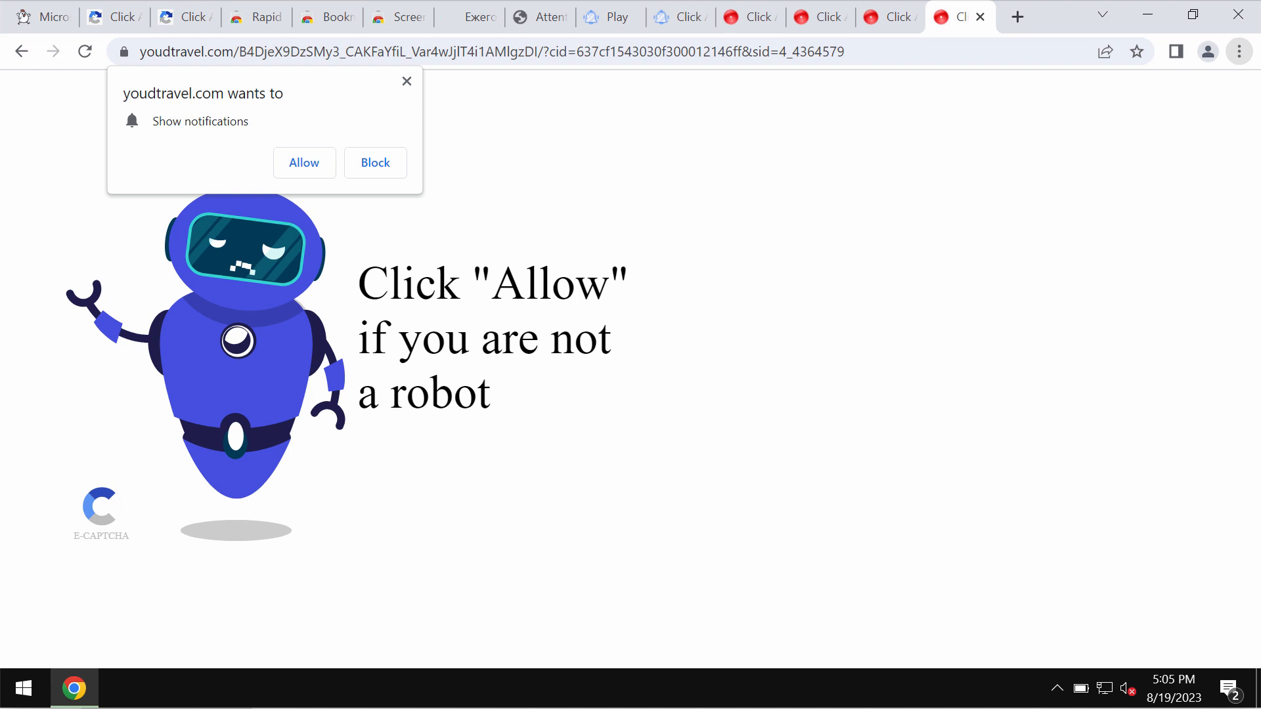
pyautogui.moveTo(300, 173)
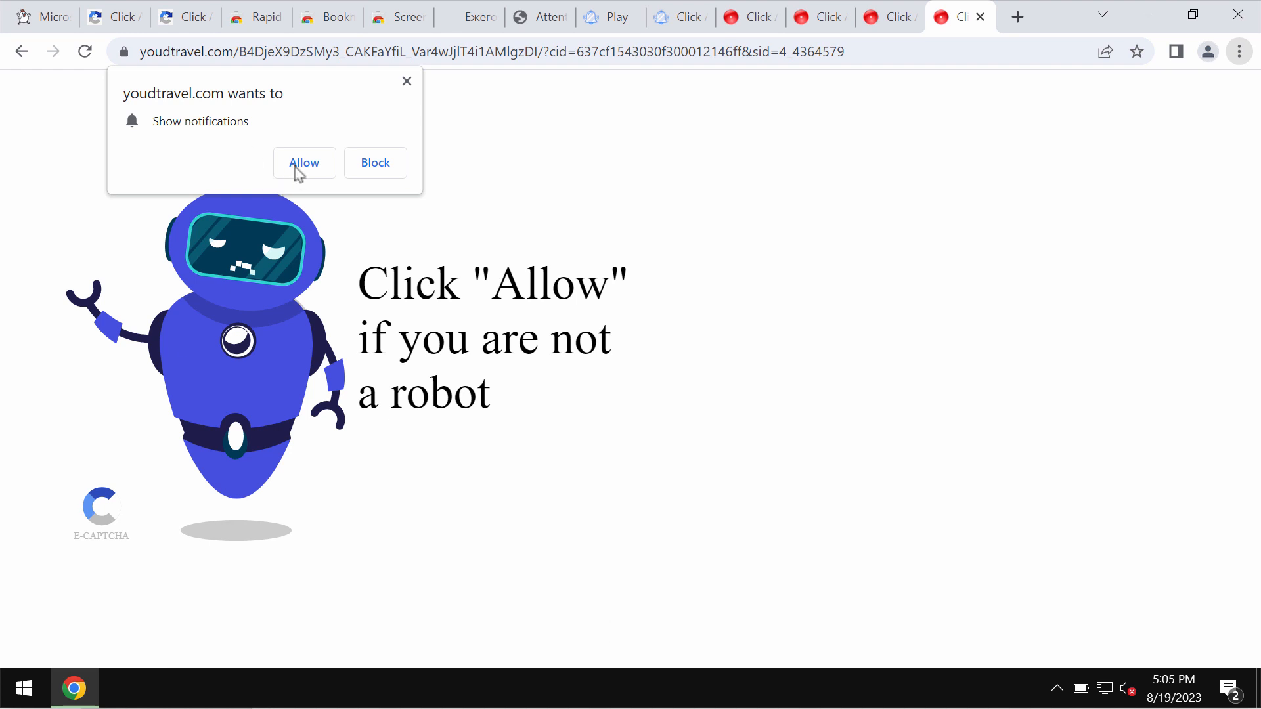
# Step: Allow youdtravel.com to show notifications from its permission prompt
pyautogui.click(305, 163)
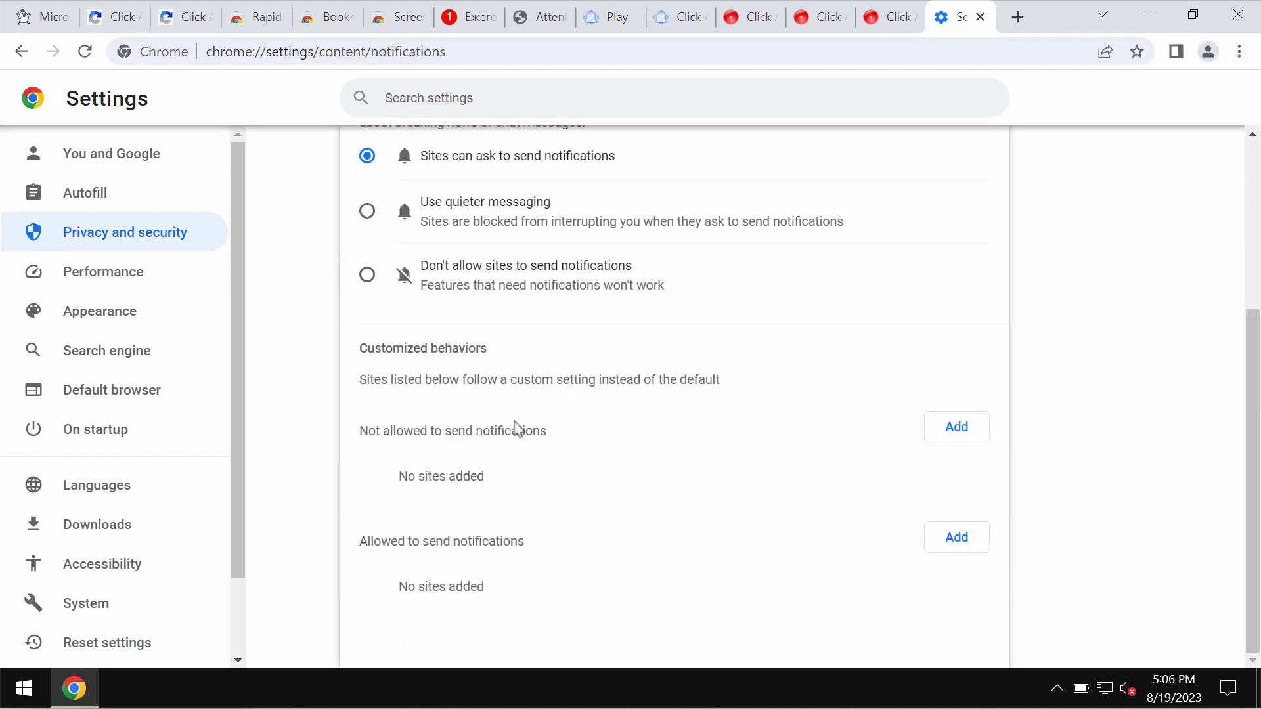
# Step: Remove atinsolutions.com, dispatchfeed.com, misarena.com and other spam sites from allowed notification senders
pyautogui.scroll(-3)
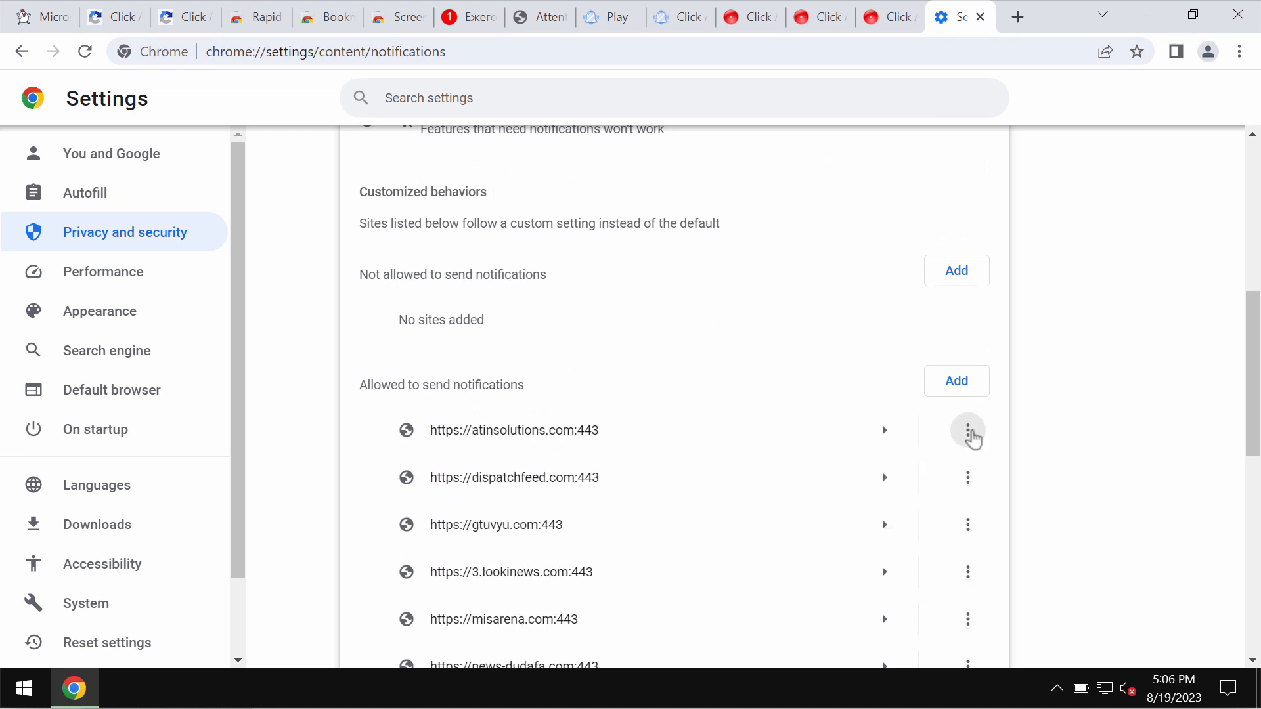
pyautogui.click(967, 429)
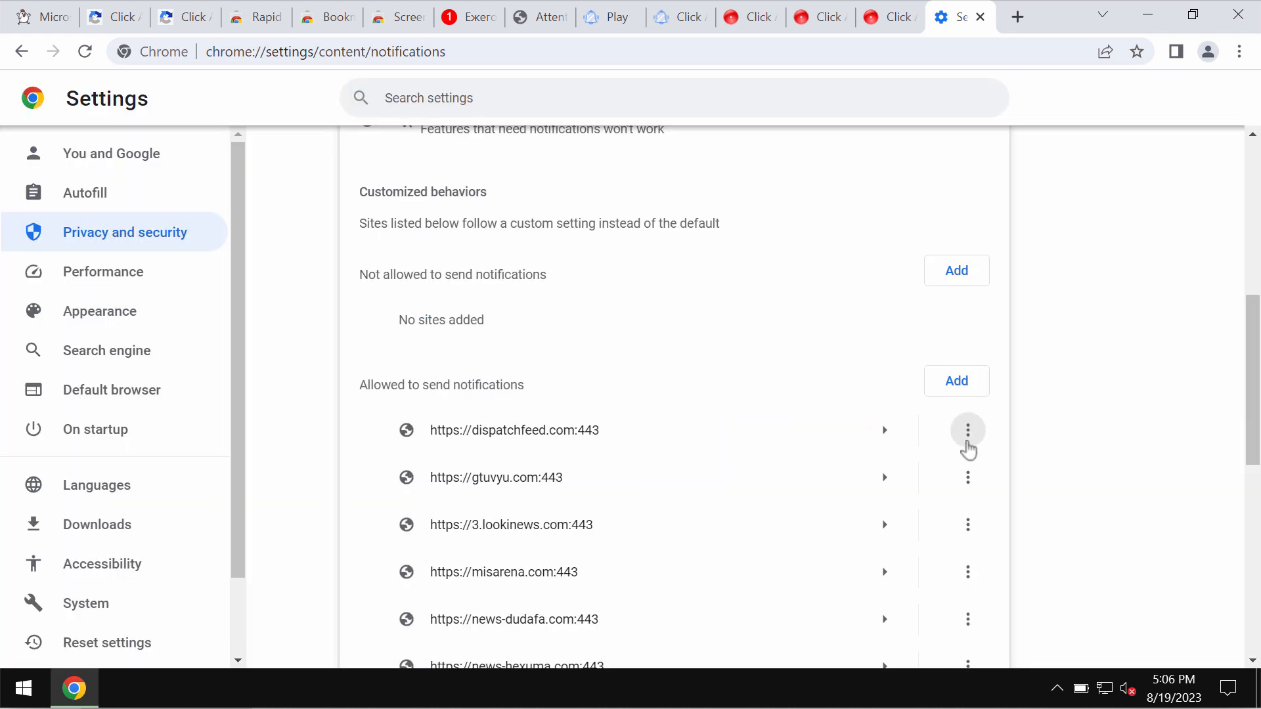
pyautogui.click(967, 430)
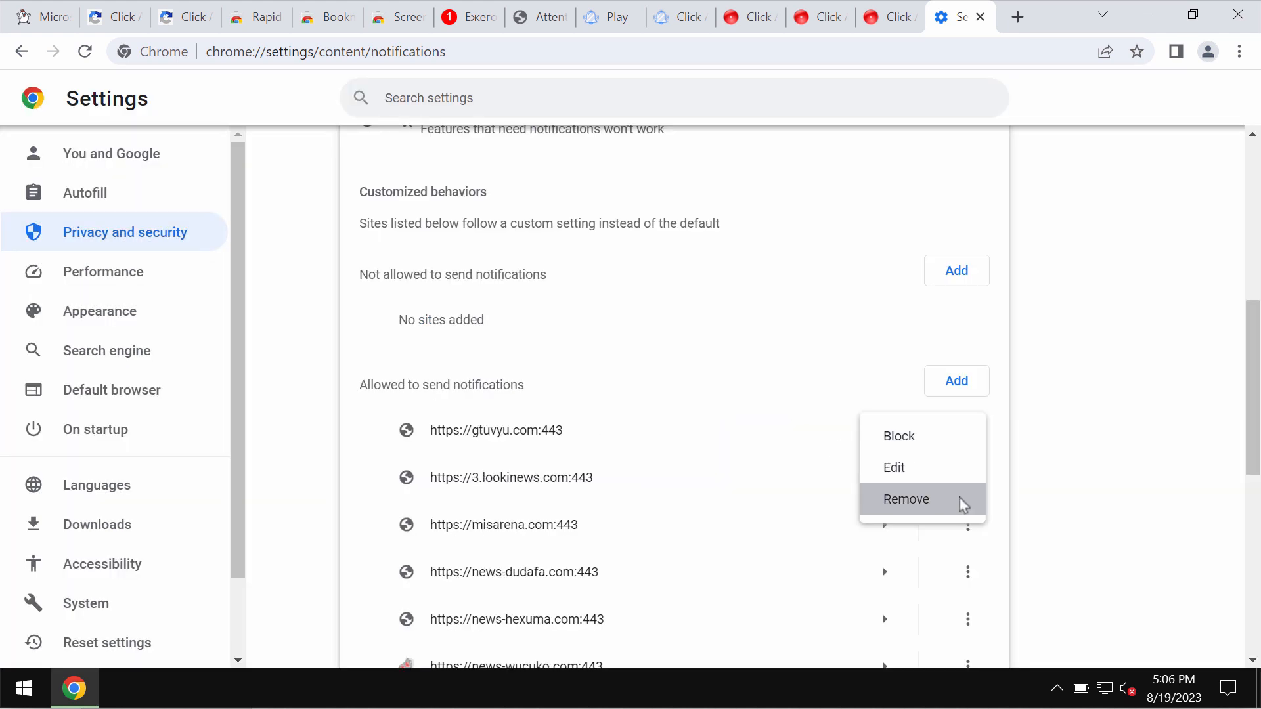
pyautogui.click(907, 499)
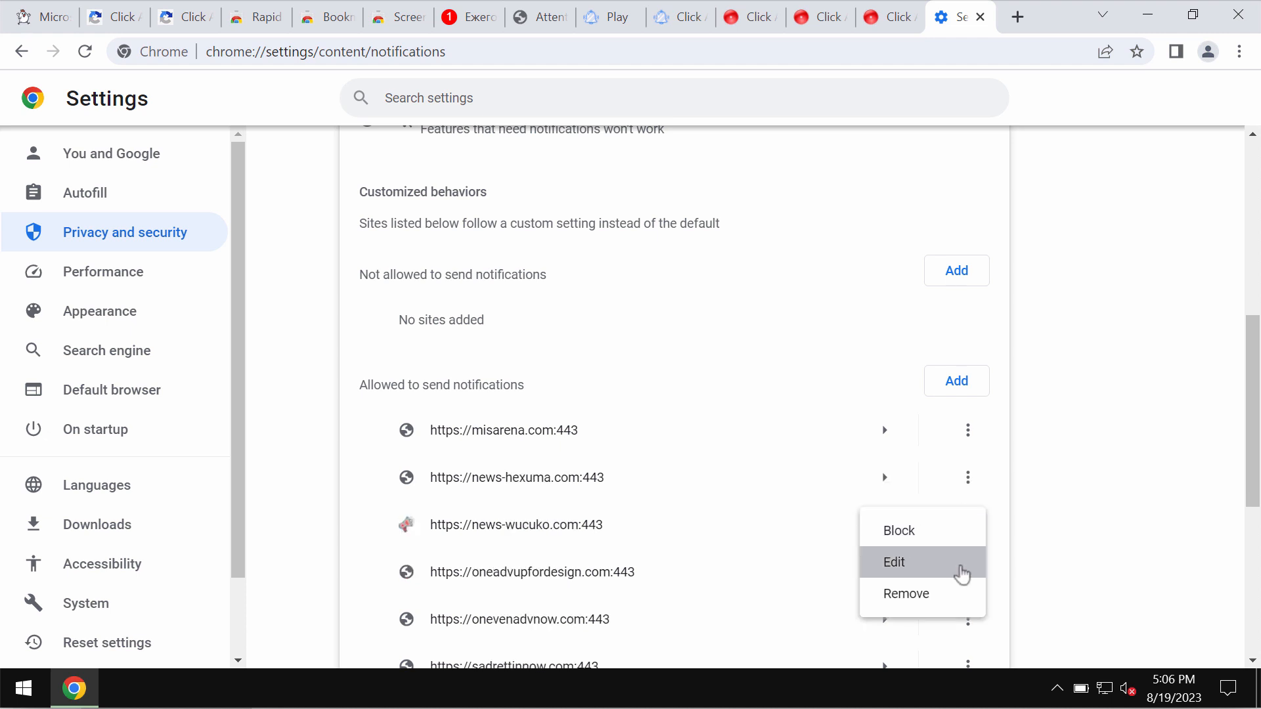
pyautogui.click(906, 594)
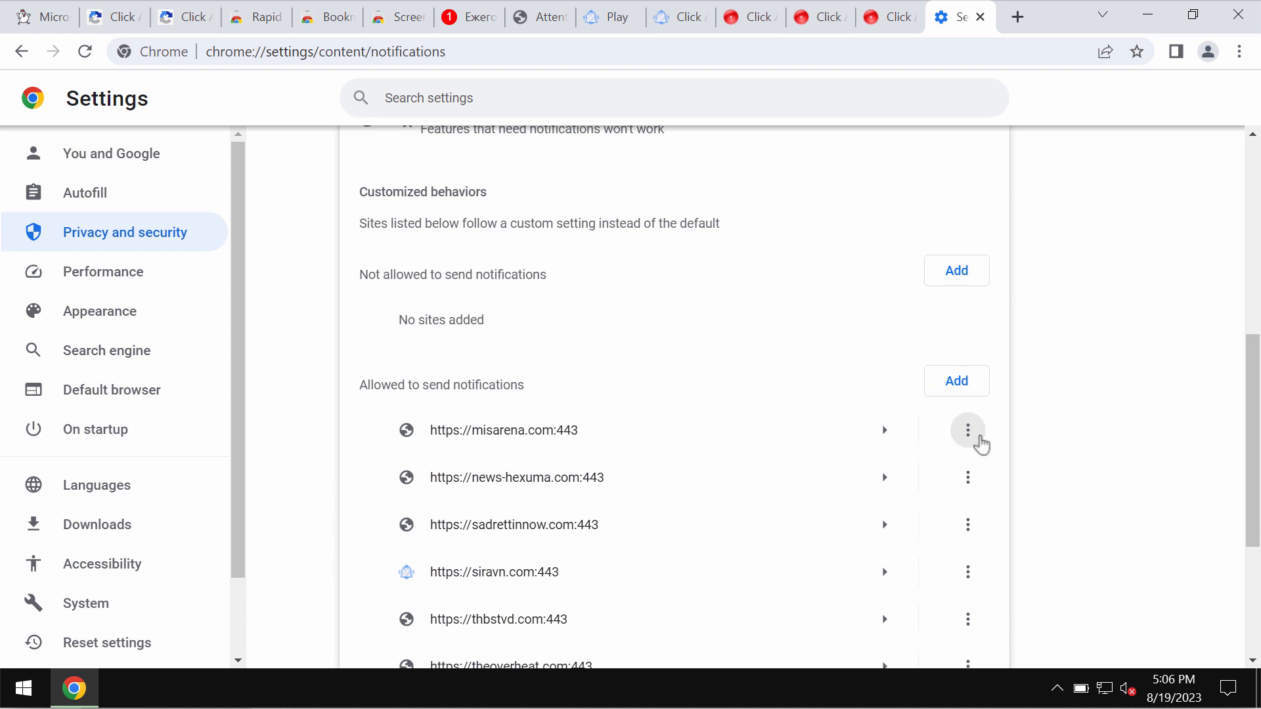
pyautogui.click(967, 429)
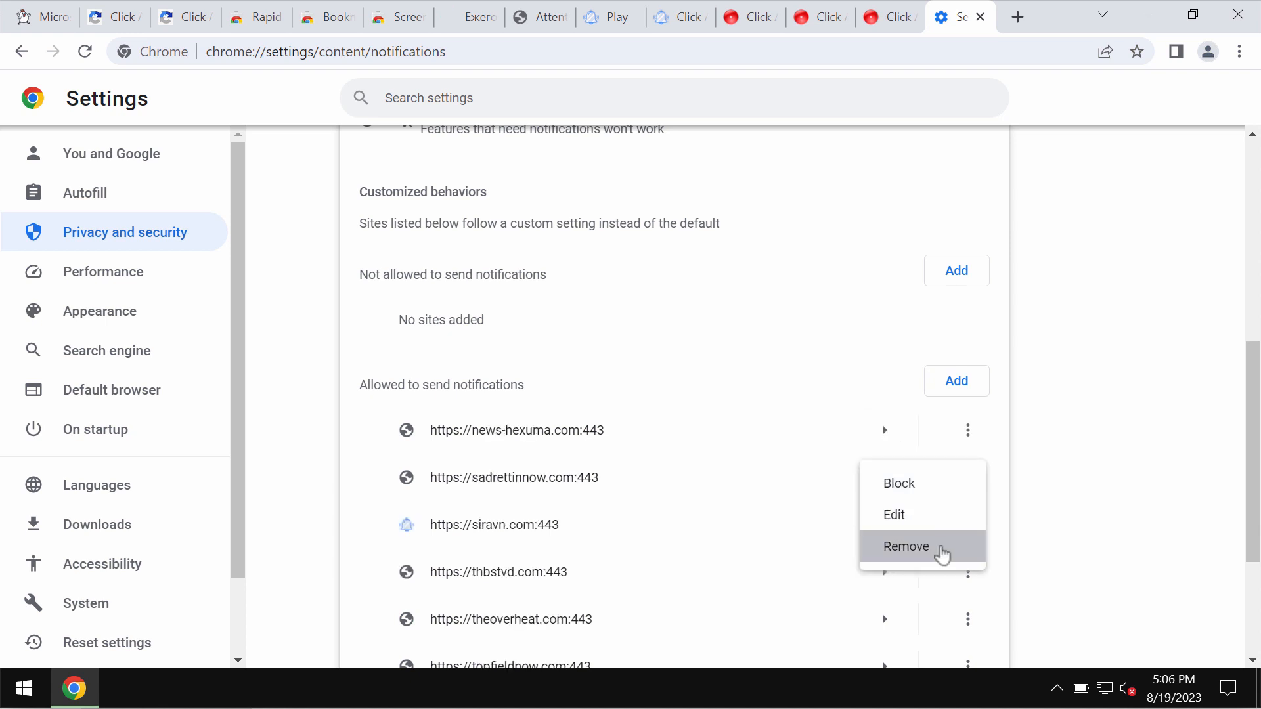
pyautogui.click(907, 547)
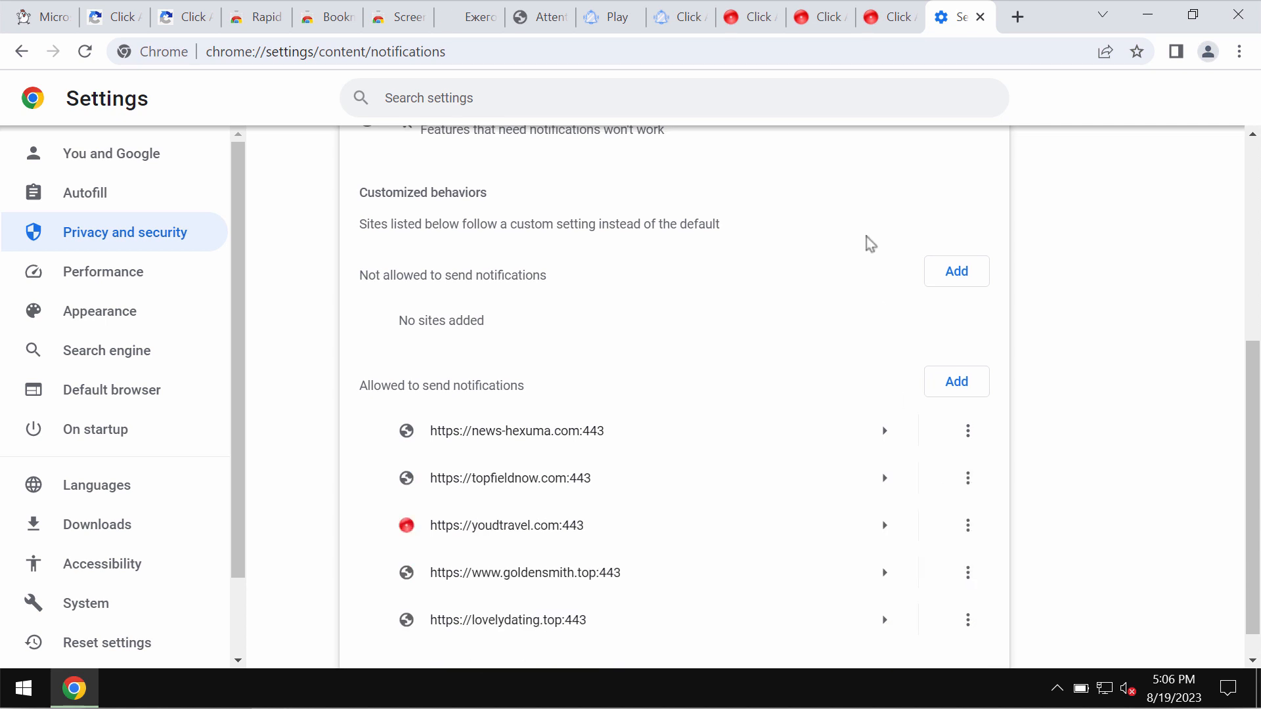
# Step: Enter 'combocle' in the address bar before leaving Chrome for the desktop
pyautogui.write('c')
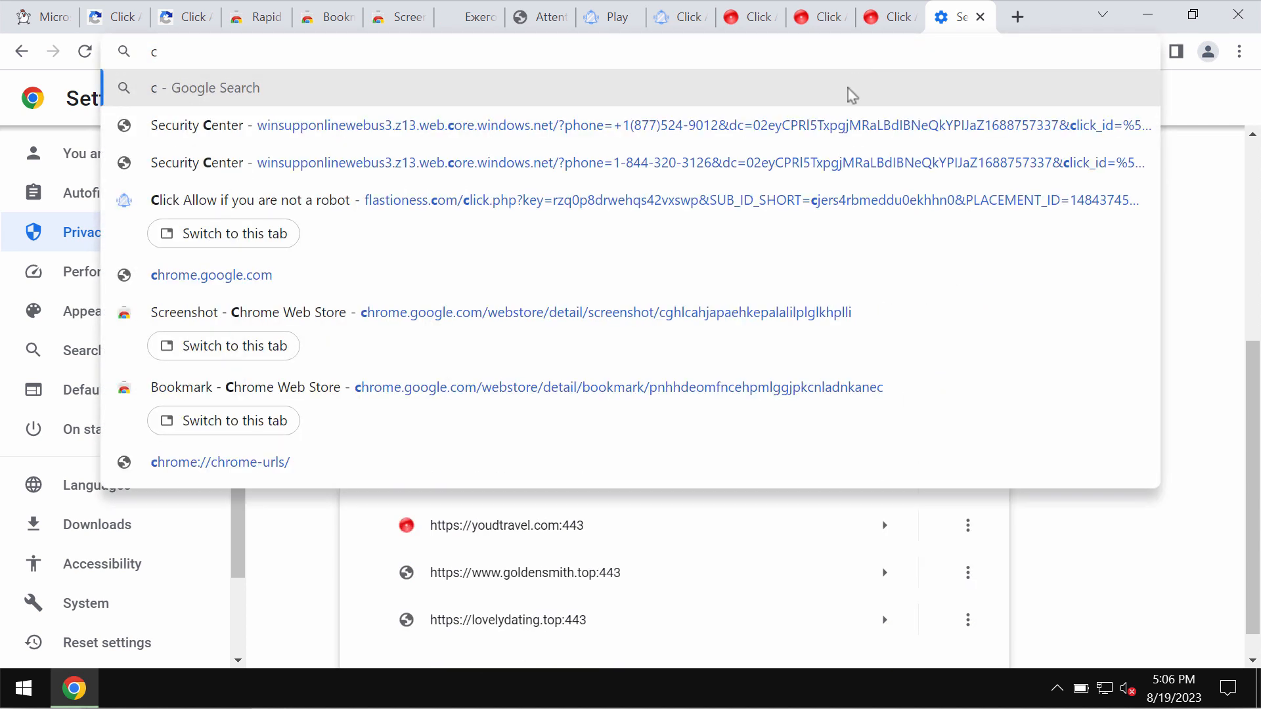
pyautogui.write('ombocle')
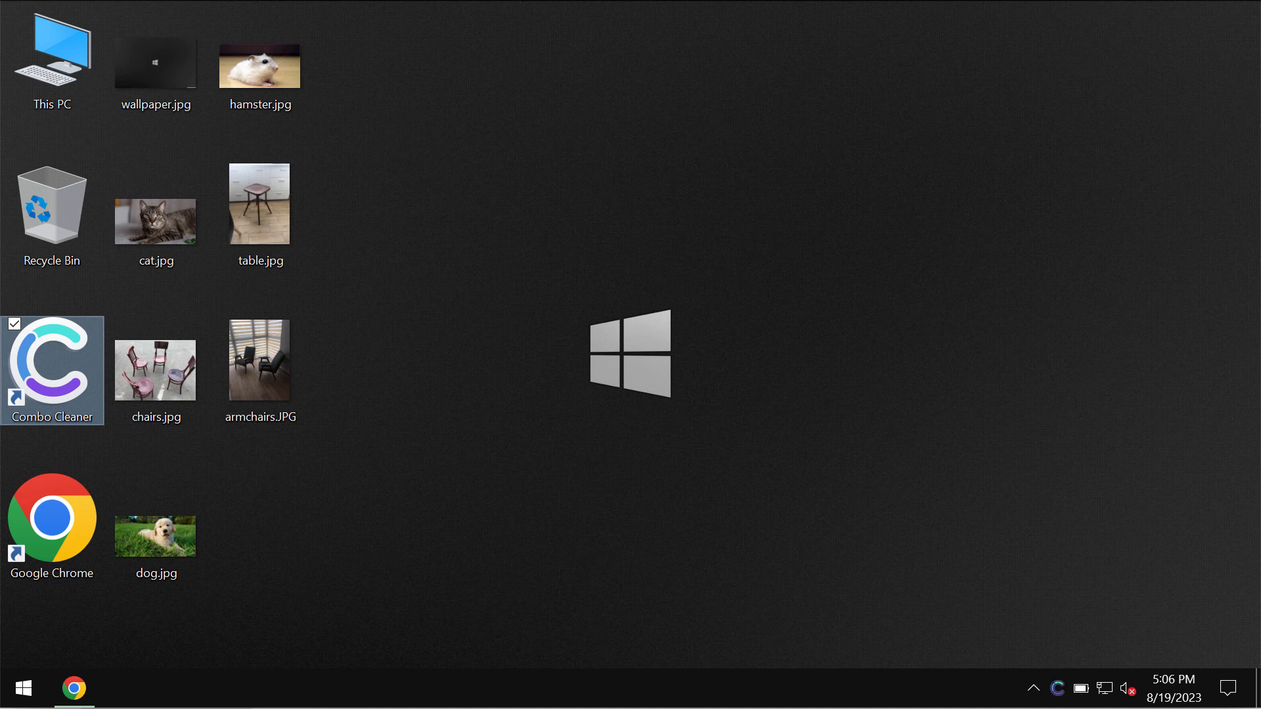
# Step: Launch Combo Cleaner from its desktop shortcut to reach the dashboard
pyautogui.doubleClick(52, 366)
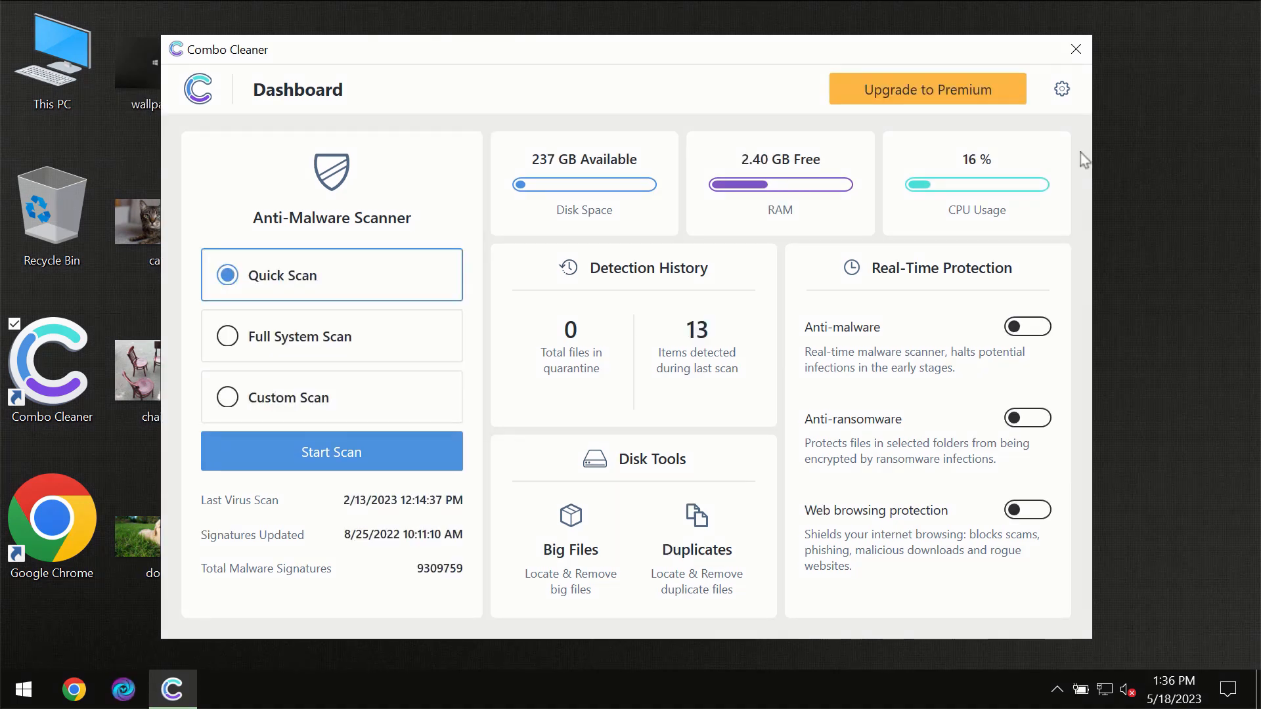
pyautogui.moveTo(1078, 147)
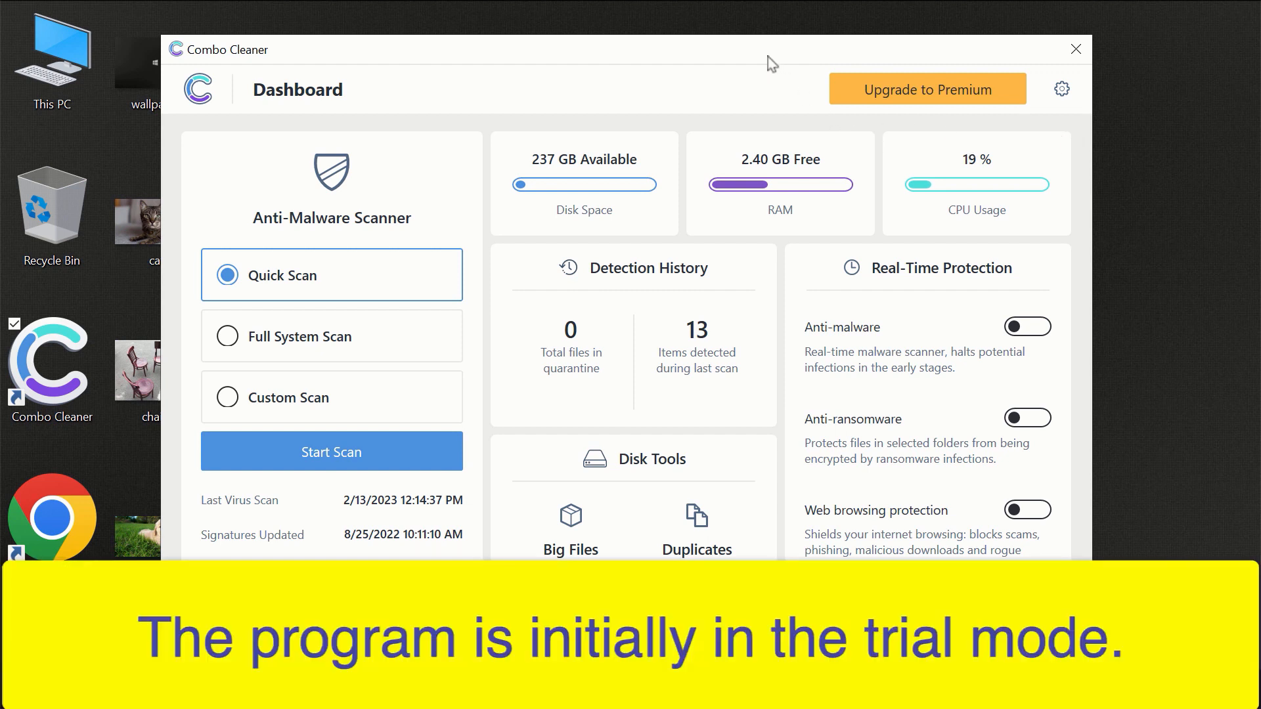
pyautogui.moveTo(677, 61)
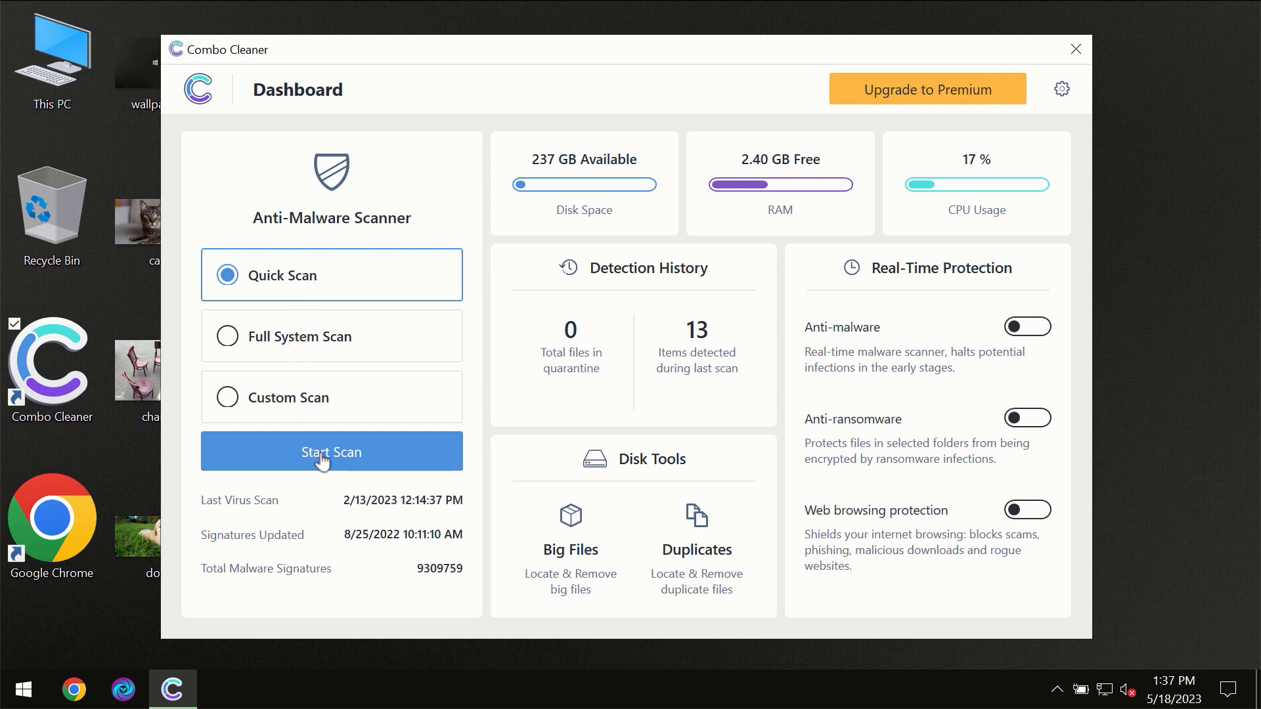
# Step: Start a Quick Scan of the computer from the dashboard
pyautogui.click(332, 452)
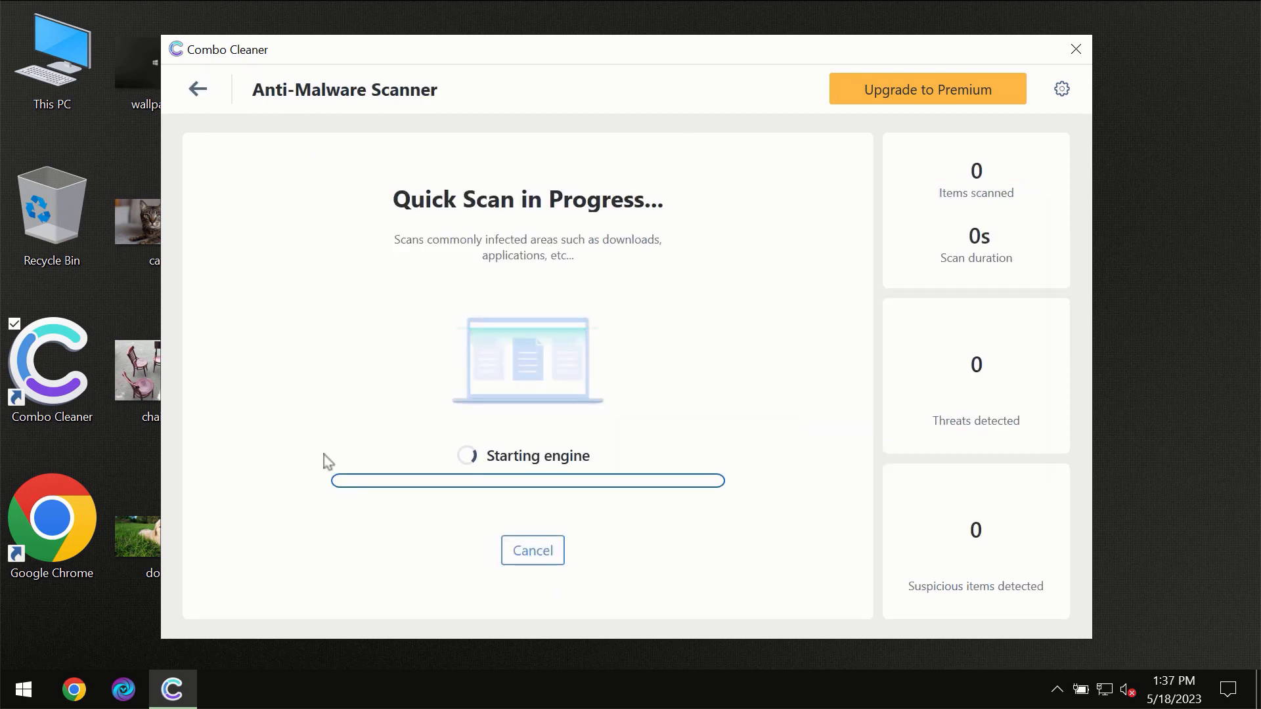
pyautogui.moveTo(470, 376)
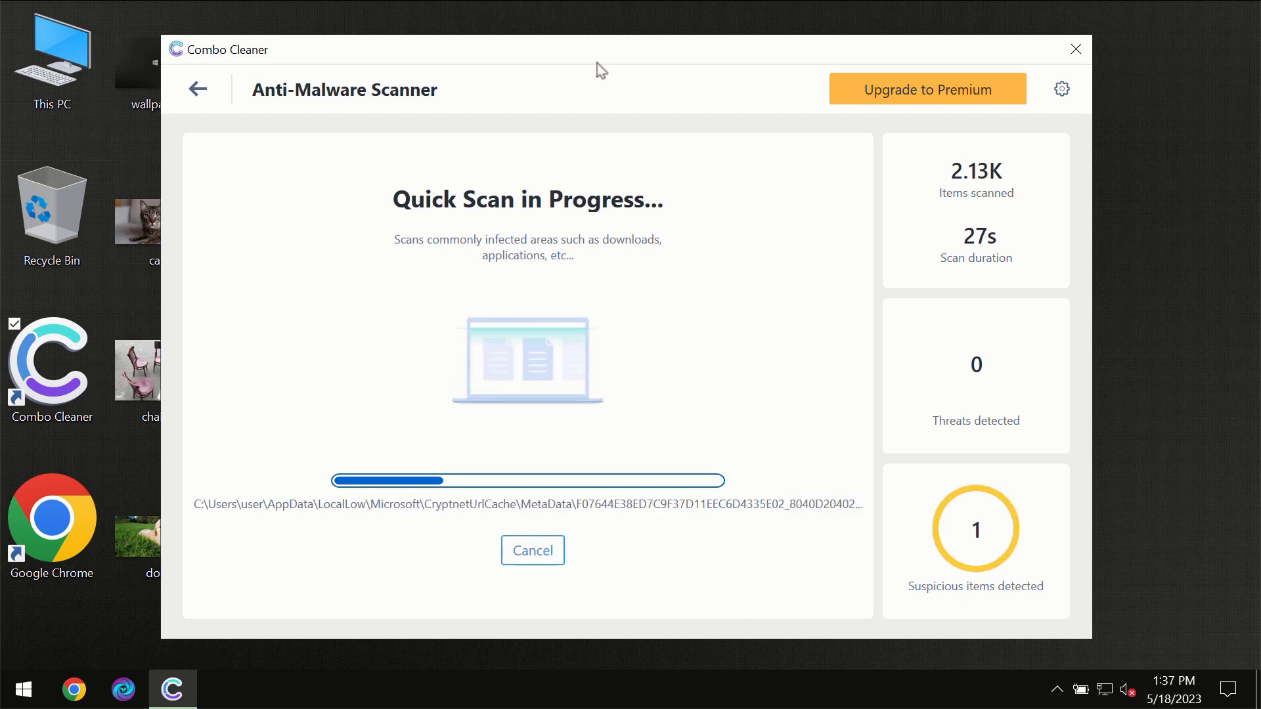
pyautogui.moveTo(626, 65)
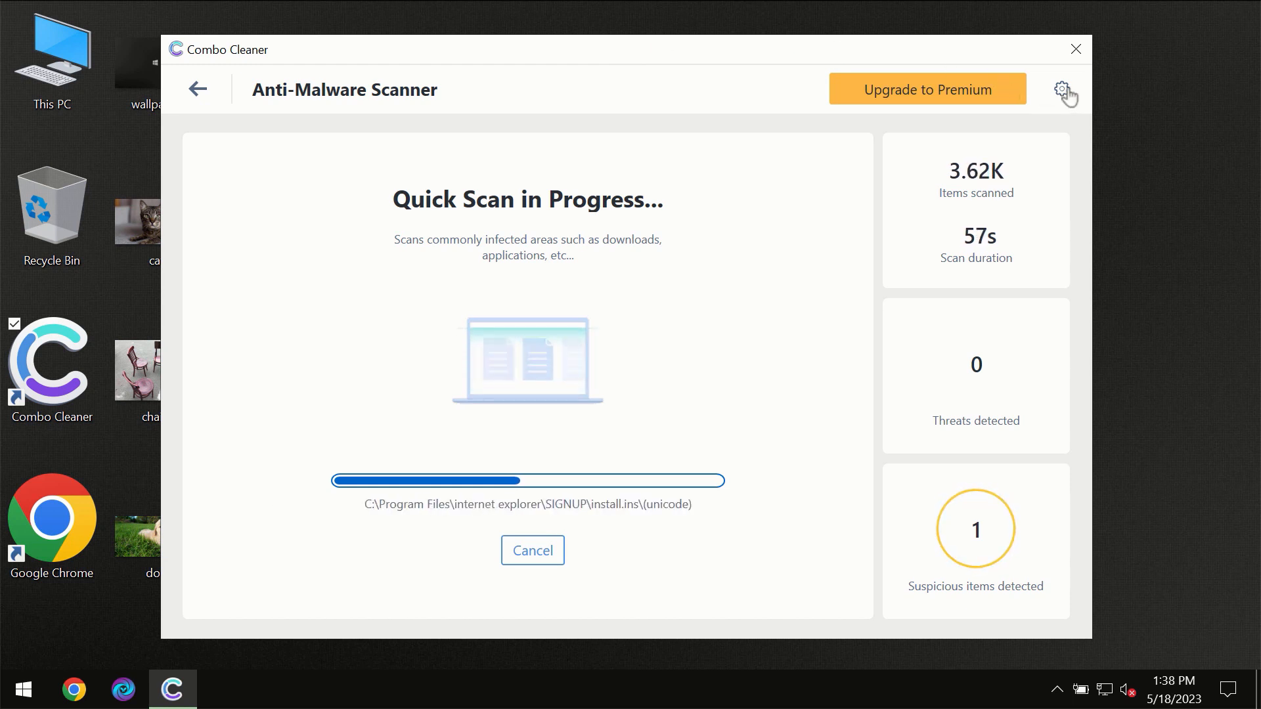
# Step: Review the general and Anti-Ransomware settings, then return to the dashboard
pyautogui.click(1062, 89)
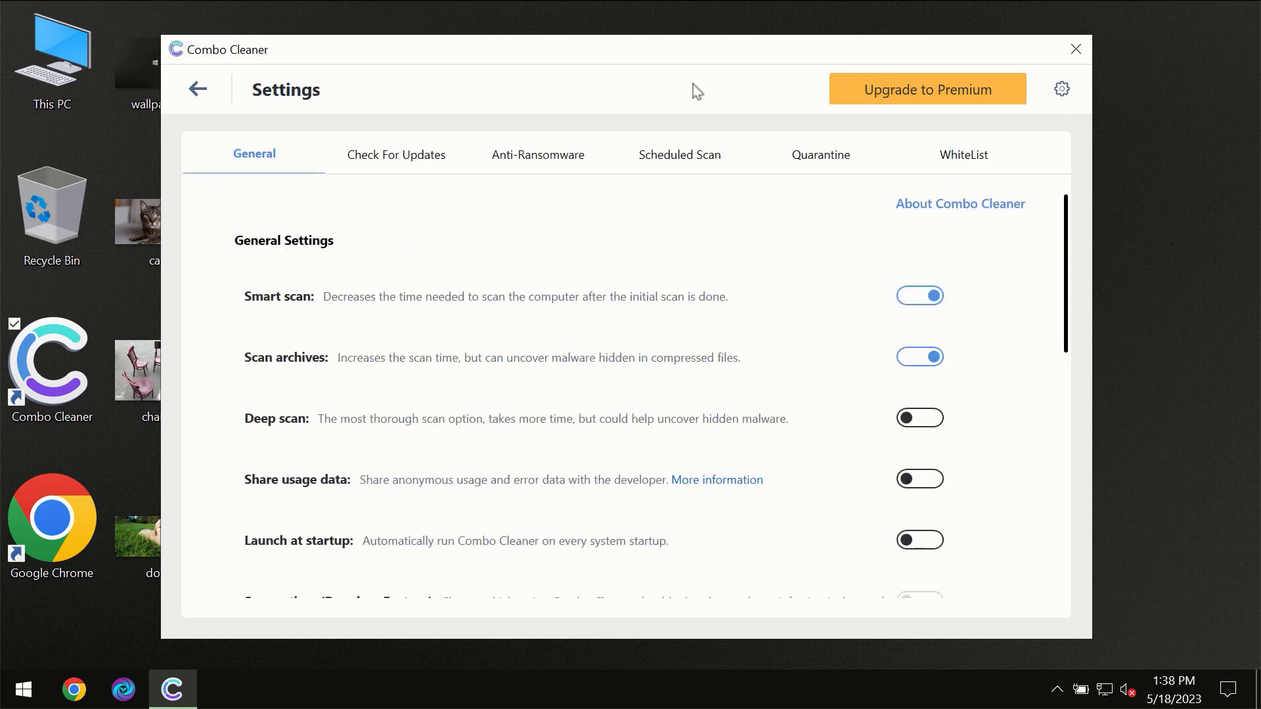
pyautogui.moveTo(504, 179)
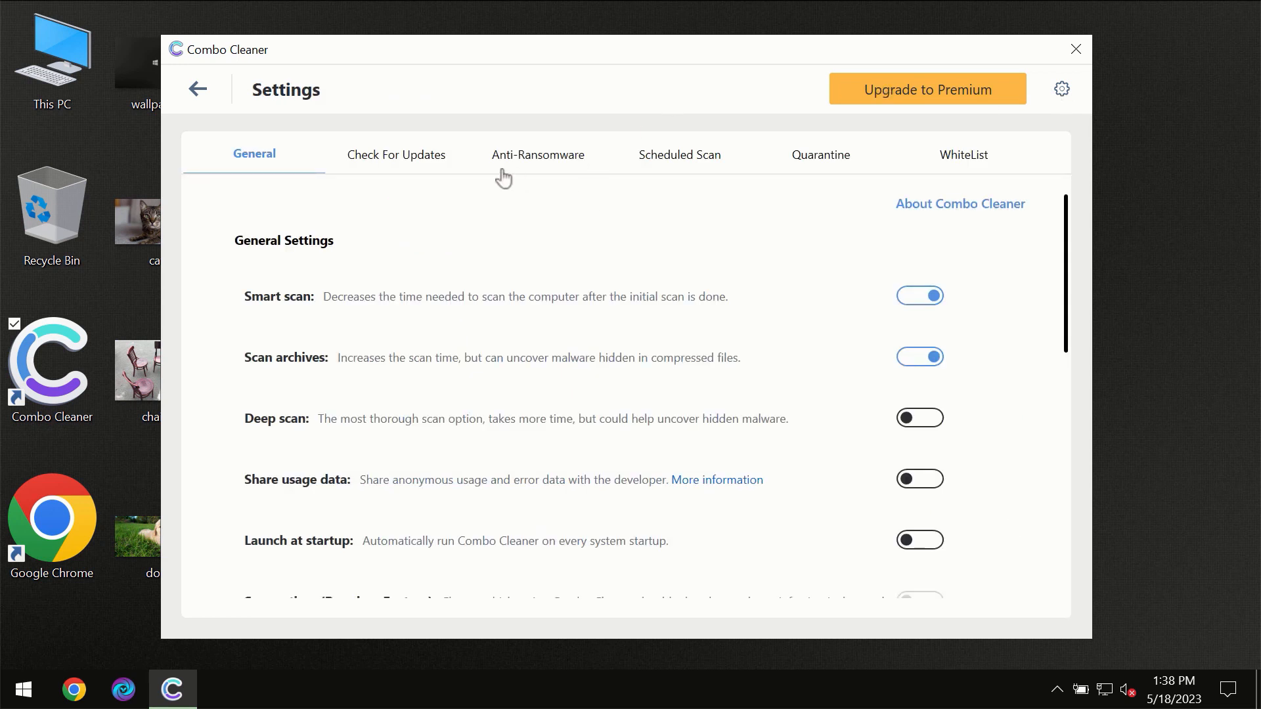
pyautogui.moveTo(530, 169)
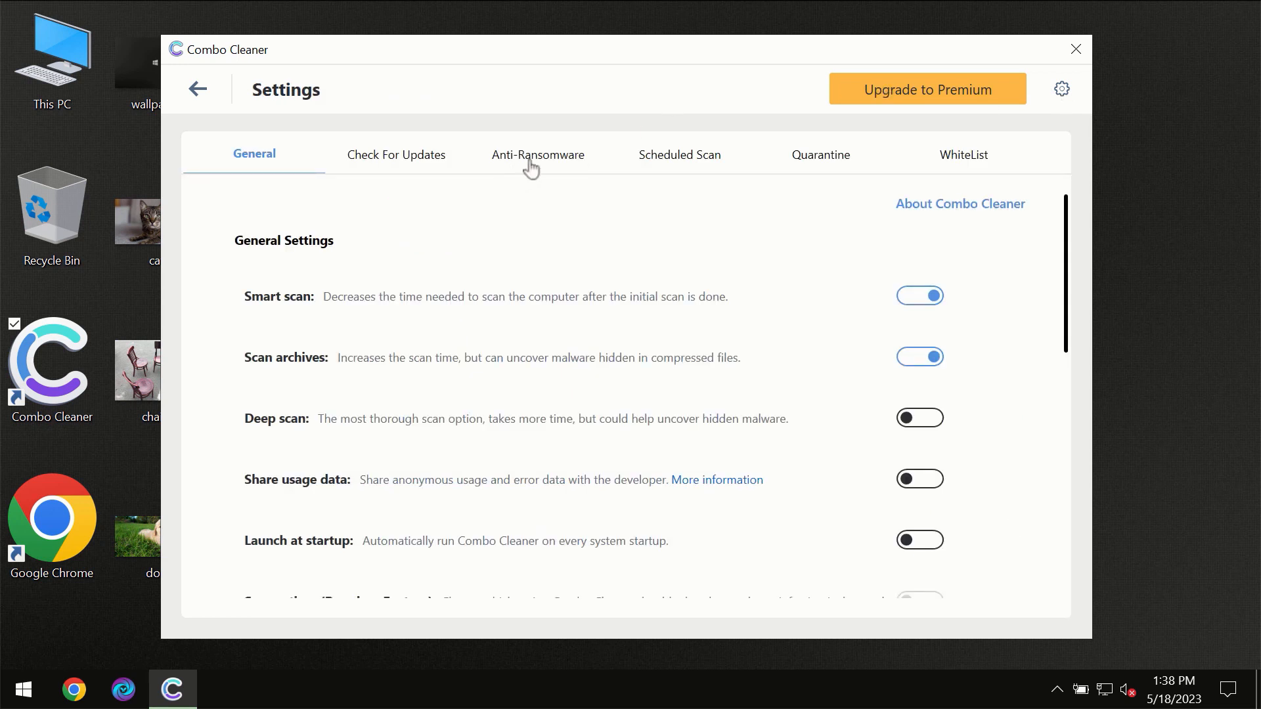
pyautogui.click(538, 155)
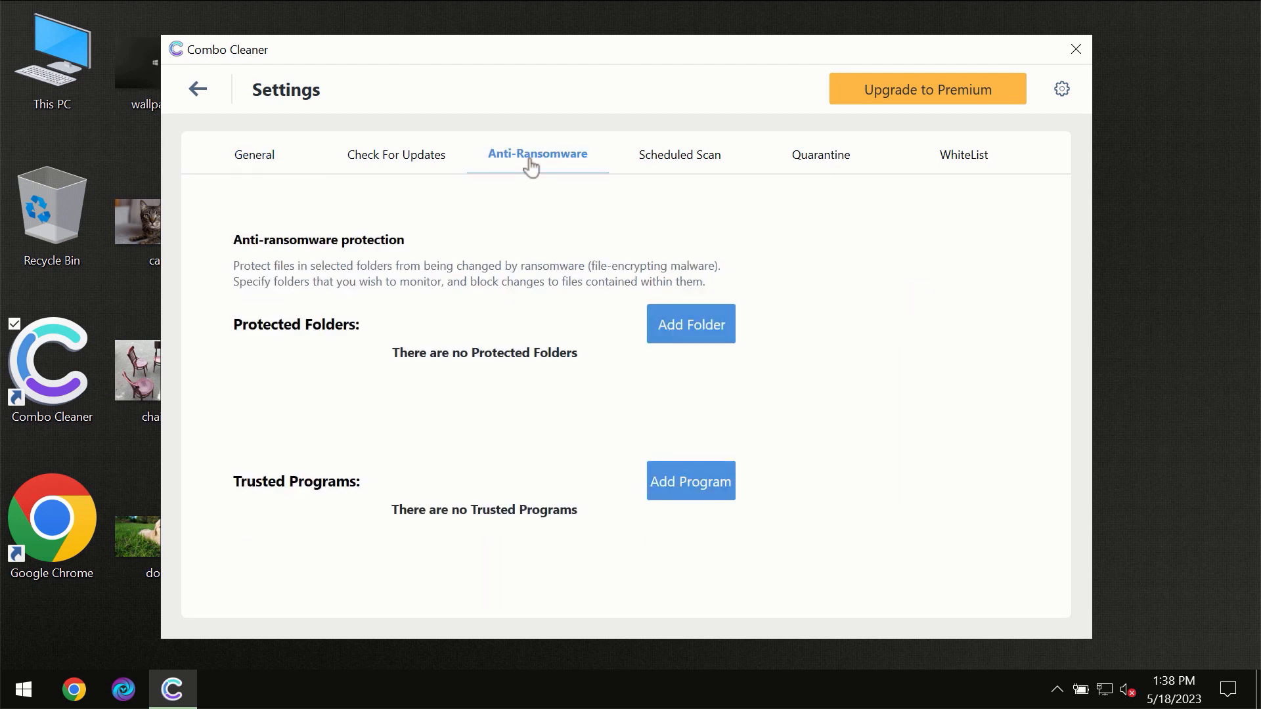
pyautogui.moveTo(197, 92)
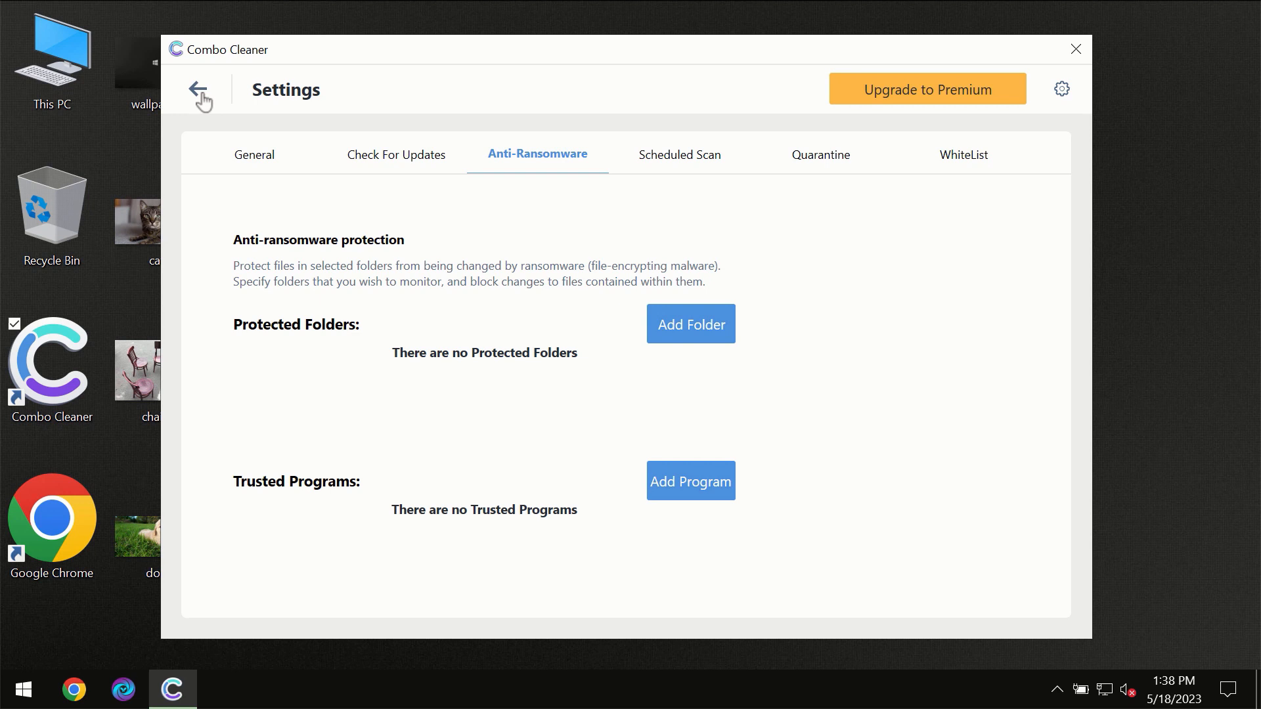
pyautogui.click(198, 89)
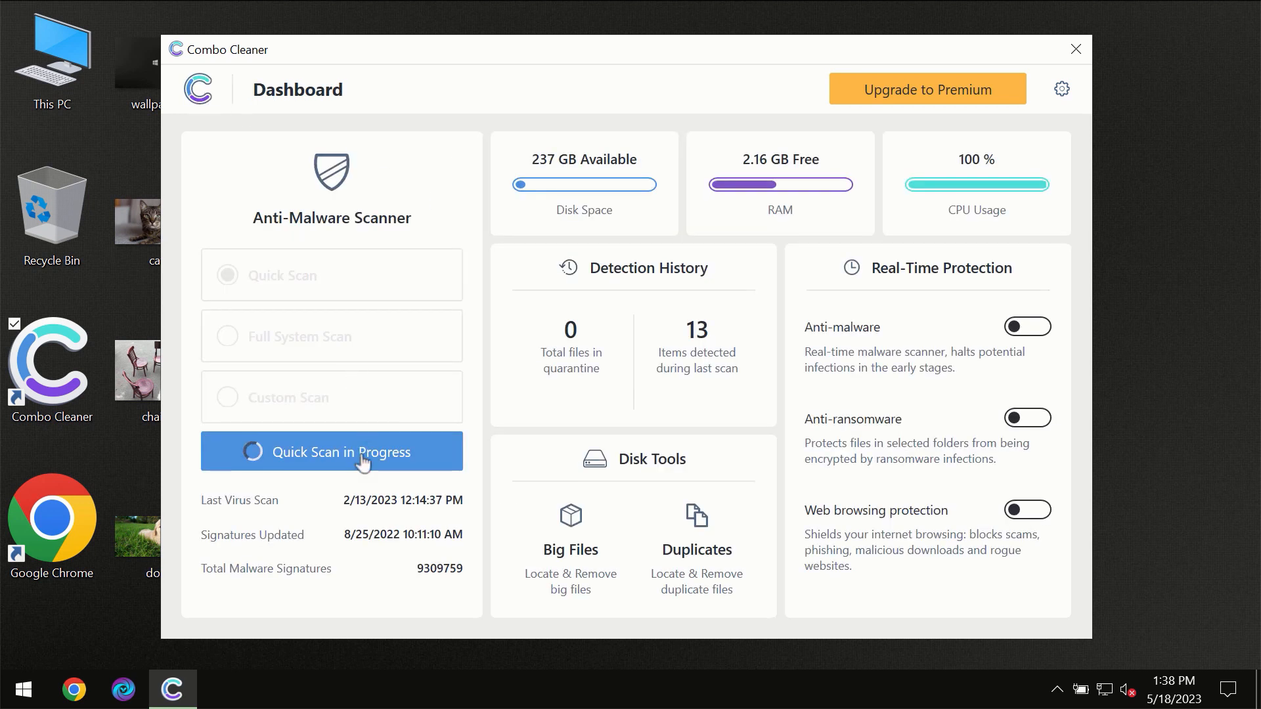
# Step: View the finished scan's one spam adware result and bring up the Premium upgrade offer
pyautogui.click(356, 452)
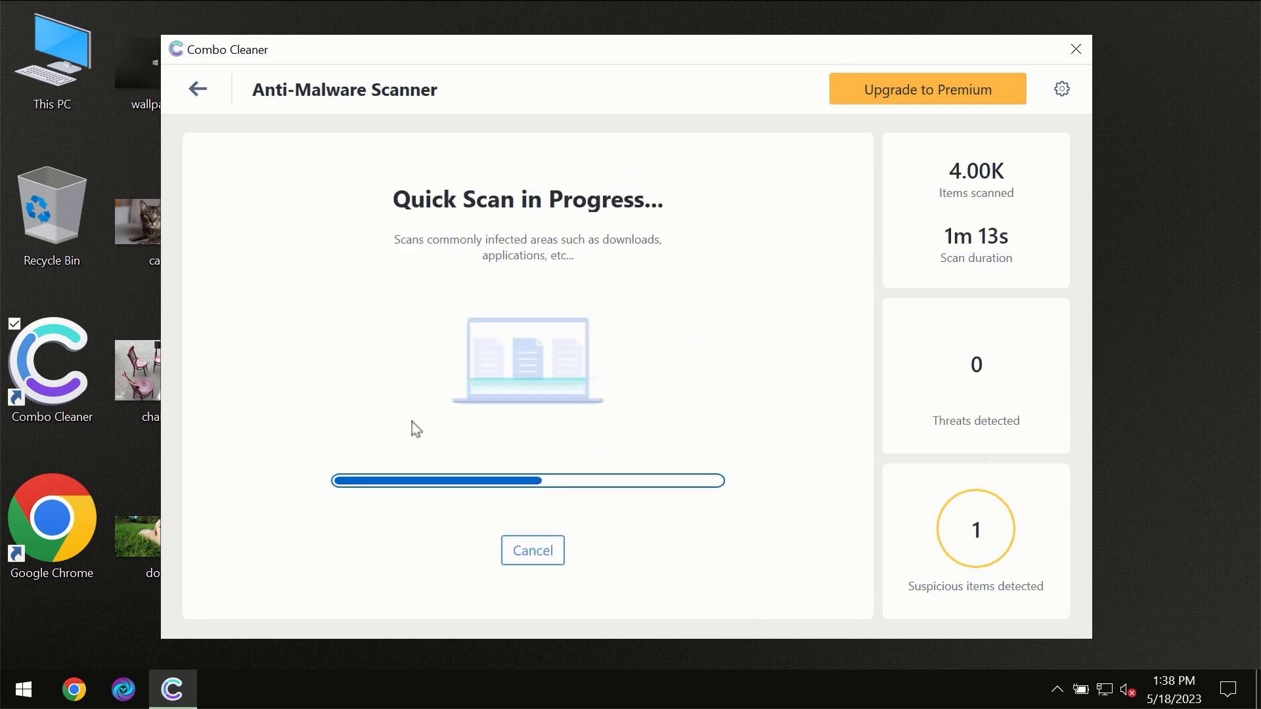
pyautogui.moveTo(746, 130)
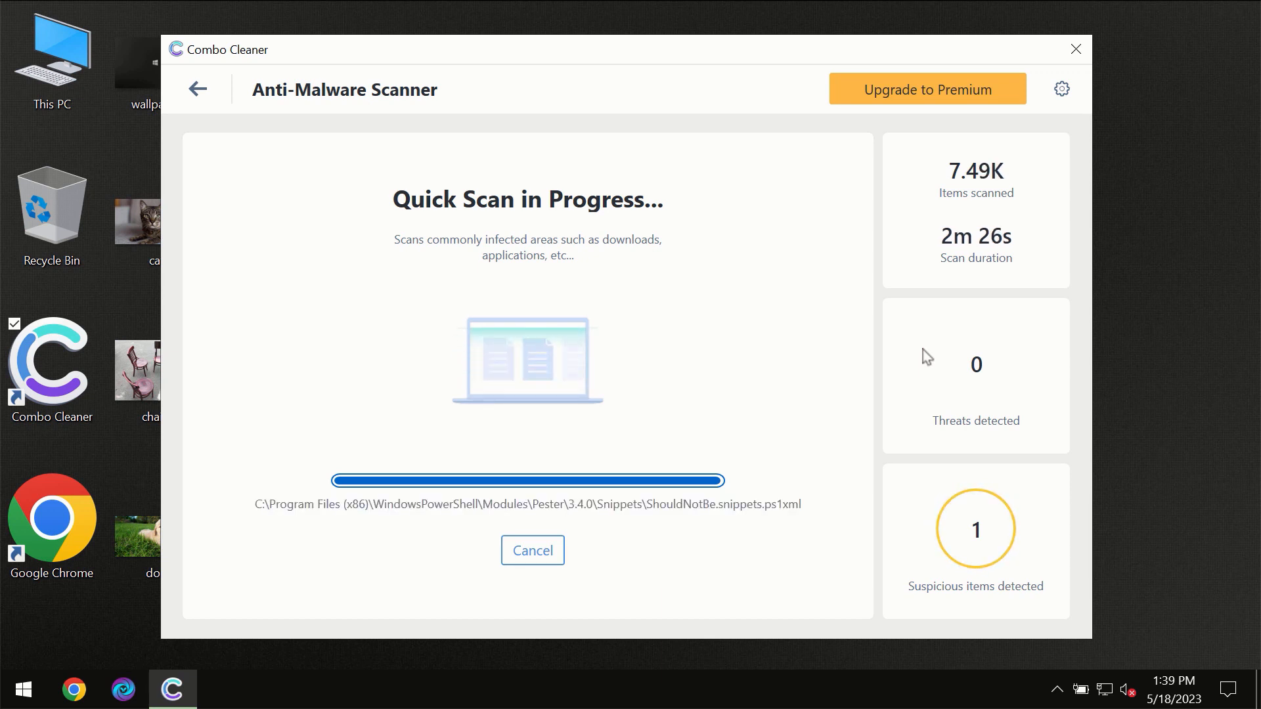
pyautogui.moveTo(938, 108)
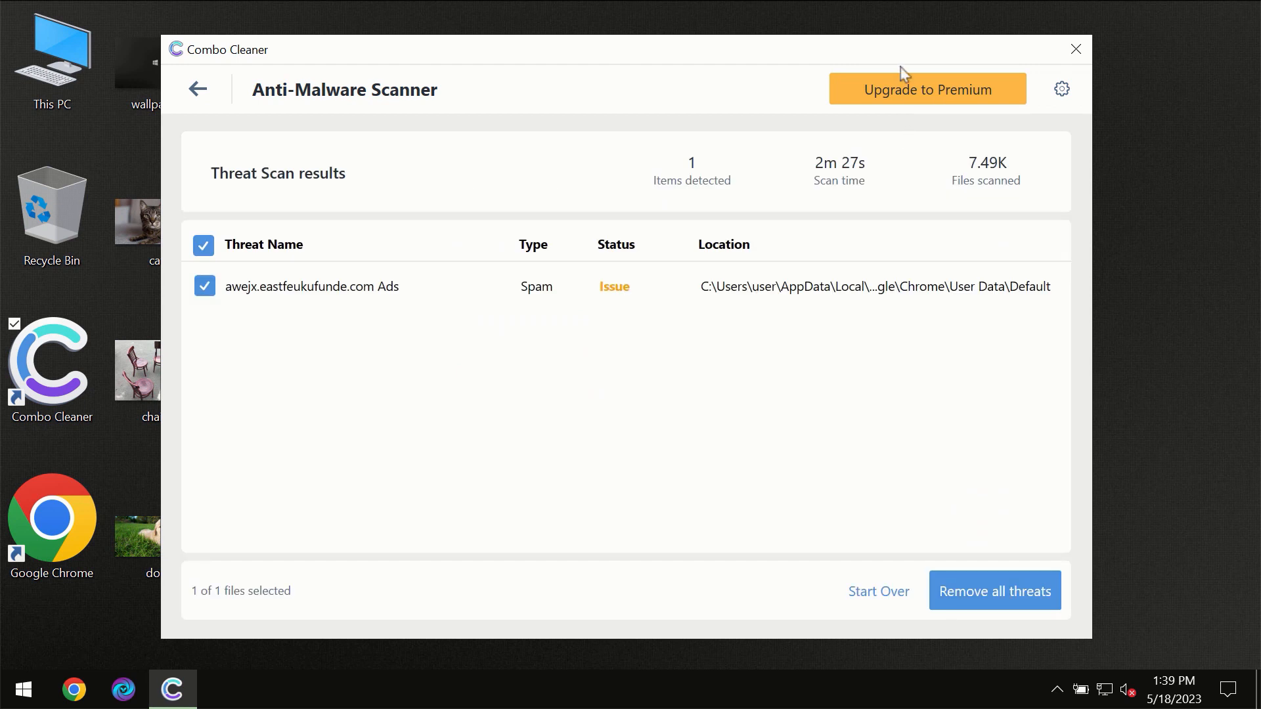
pyautogui.click(927, 90)
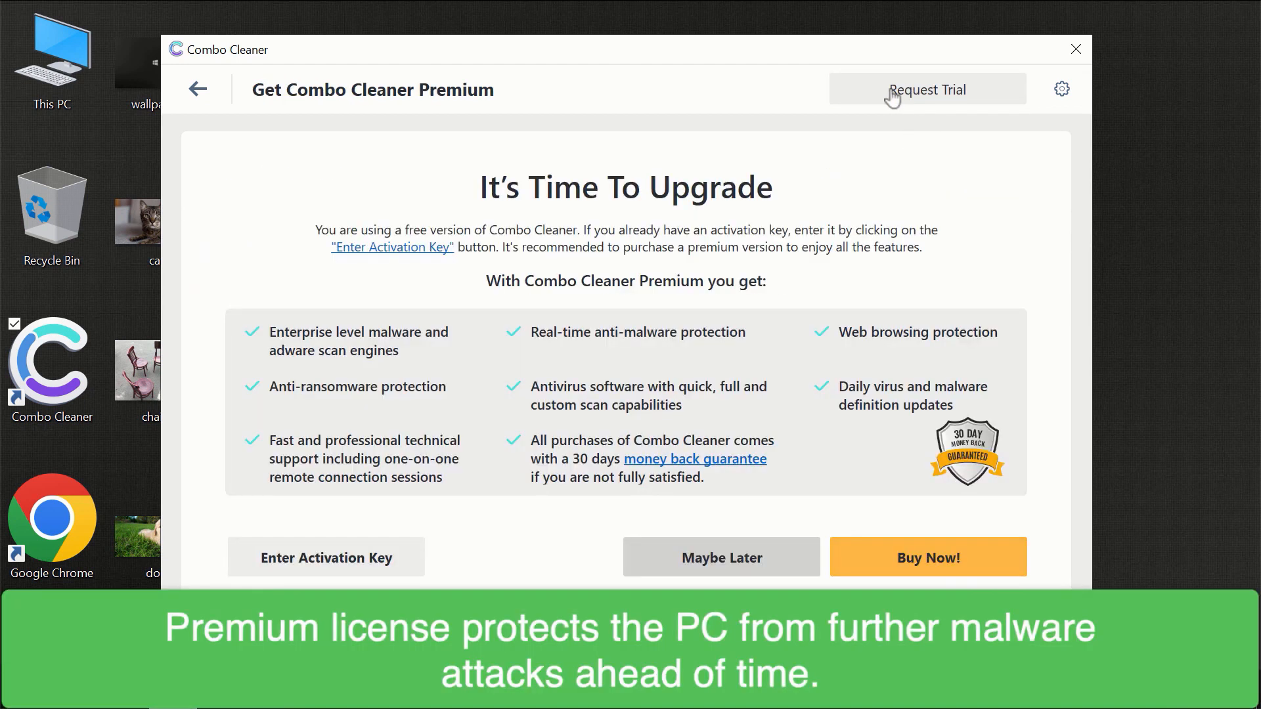